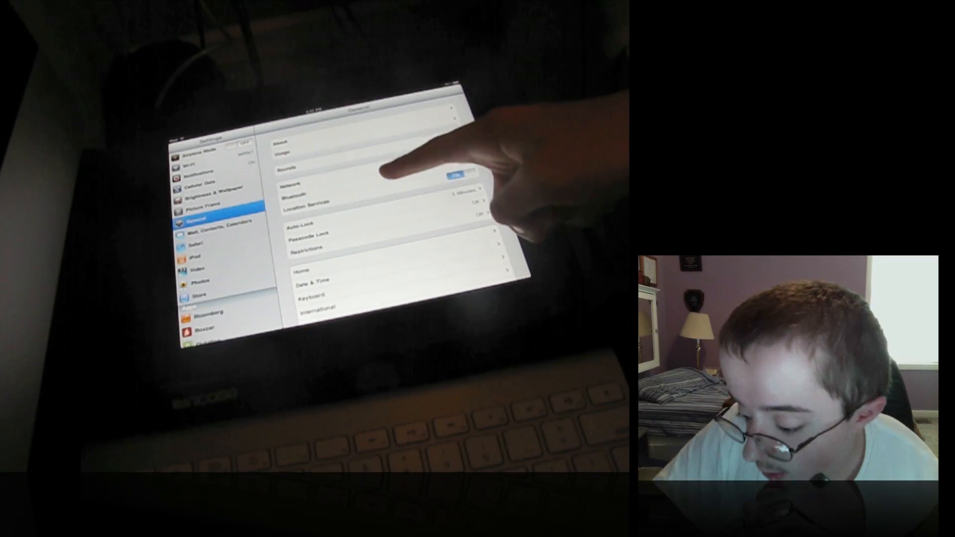
- Go to the Bluetooth settings from the Settings list to connect the keyboard
left_click(298, 196)
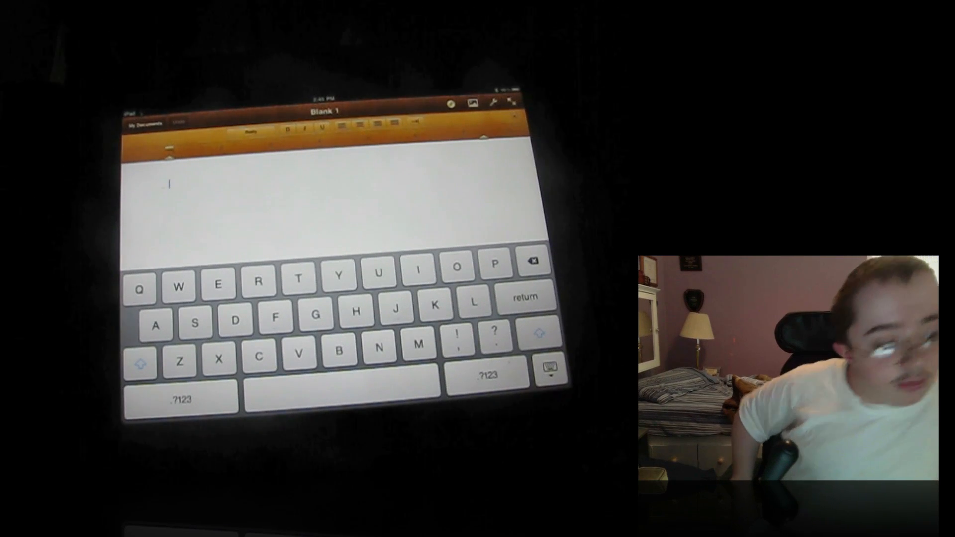
- Enter 'hello youtube whats up. hello i thingk' on the blank page from the Bluetooth keyboard
left_click(549, 367)
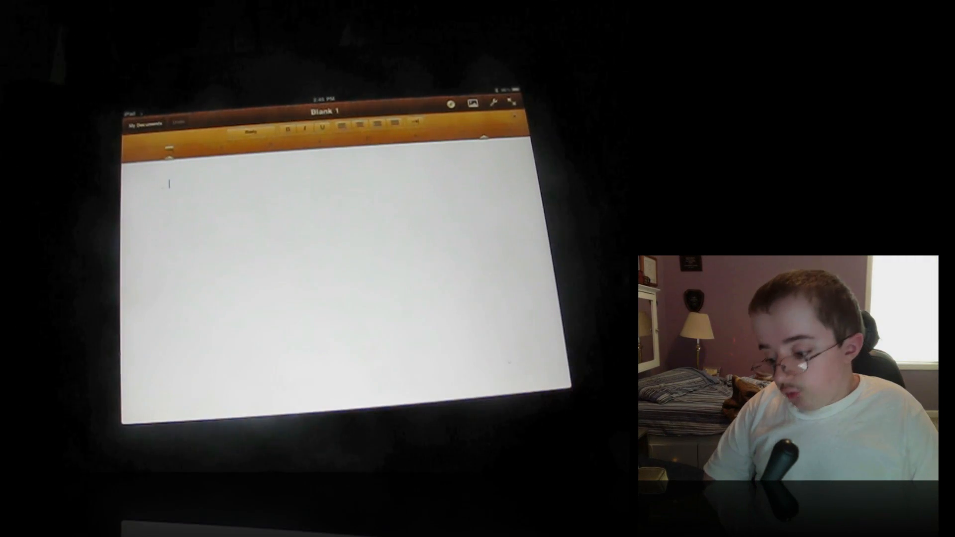
type("hell")
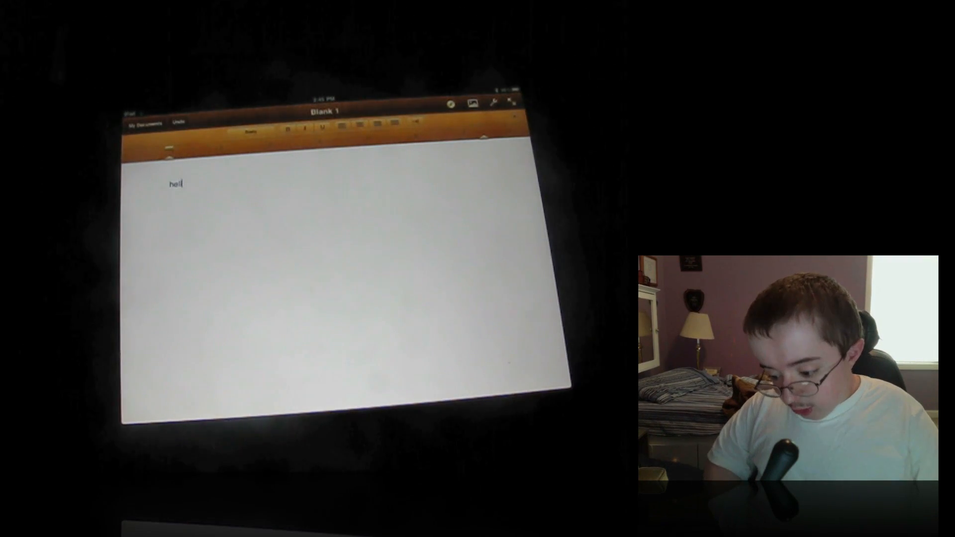
type("lo youtube whats")
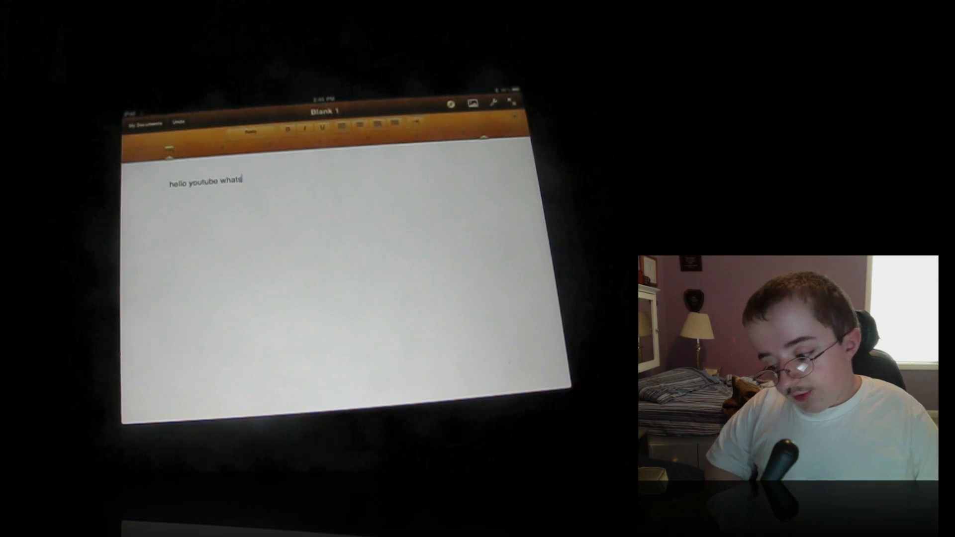
type("up.")
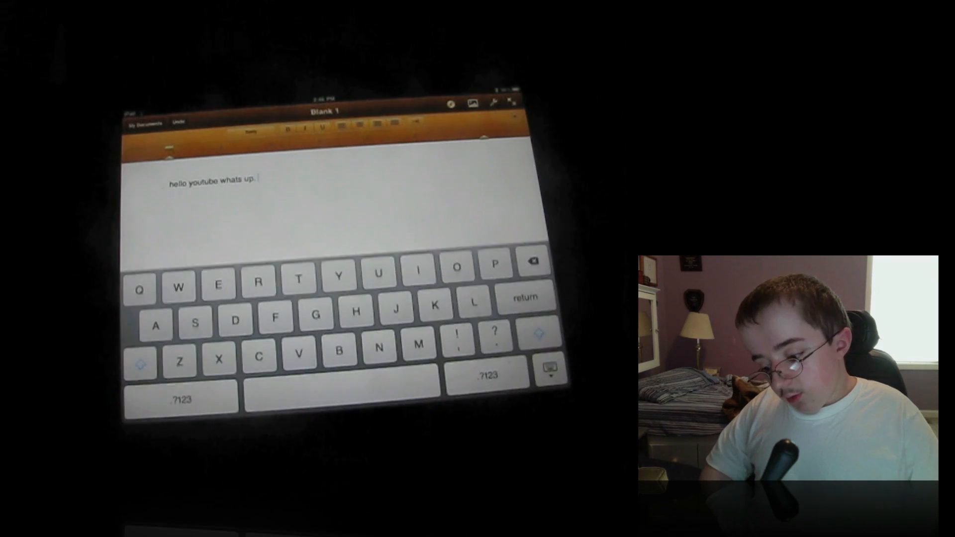
type("fsfa")
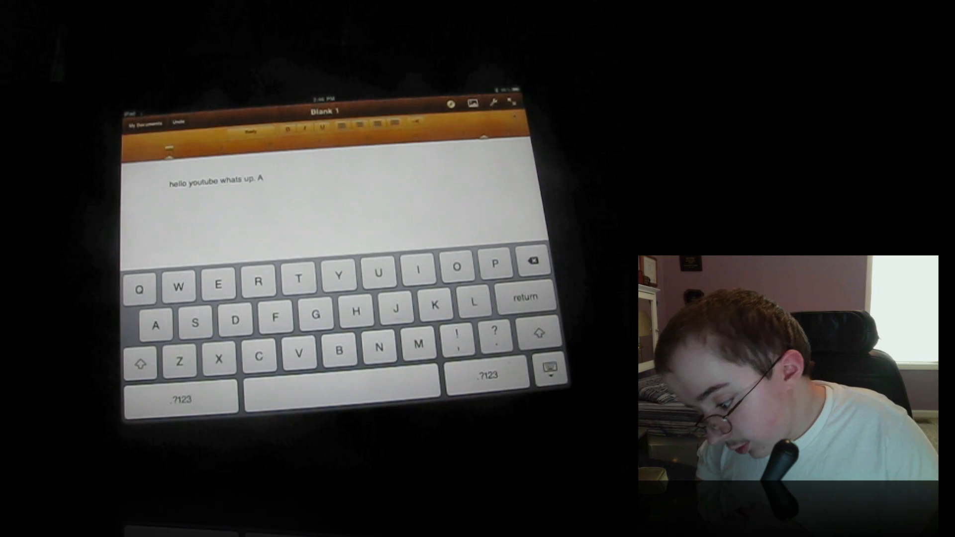
type("ap")
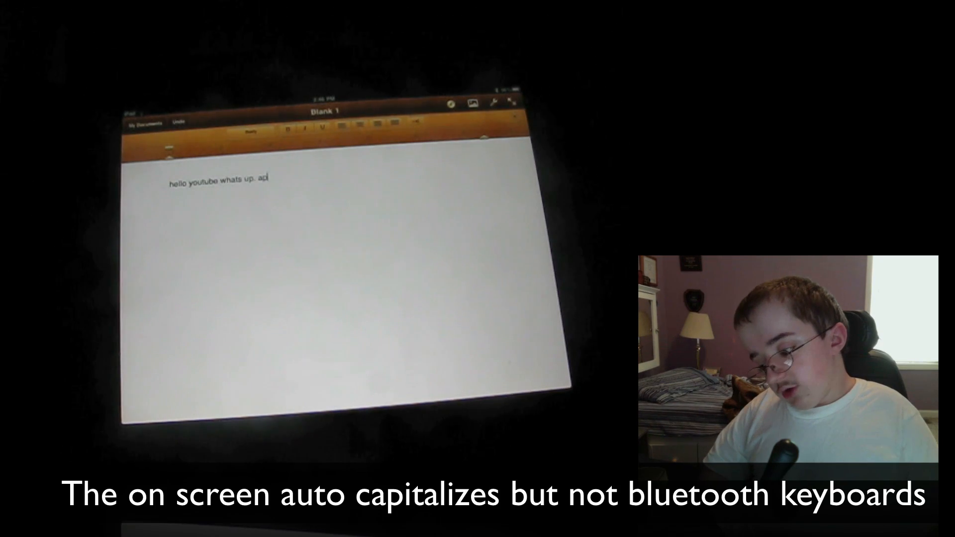
type("hello")
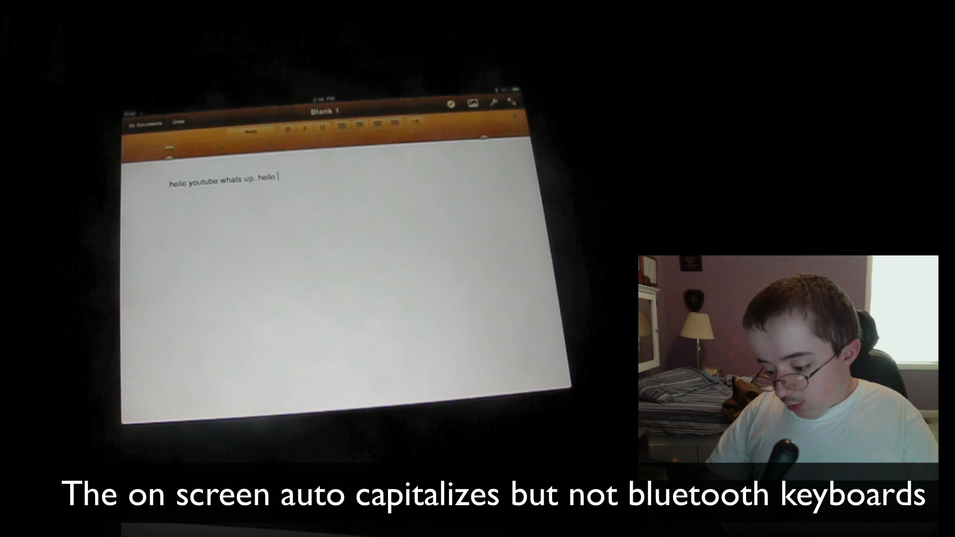
type("i thingk")
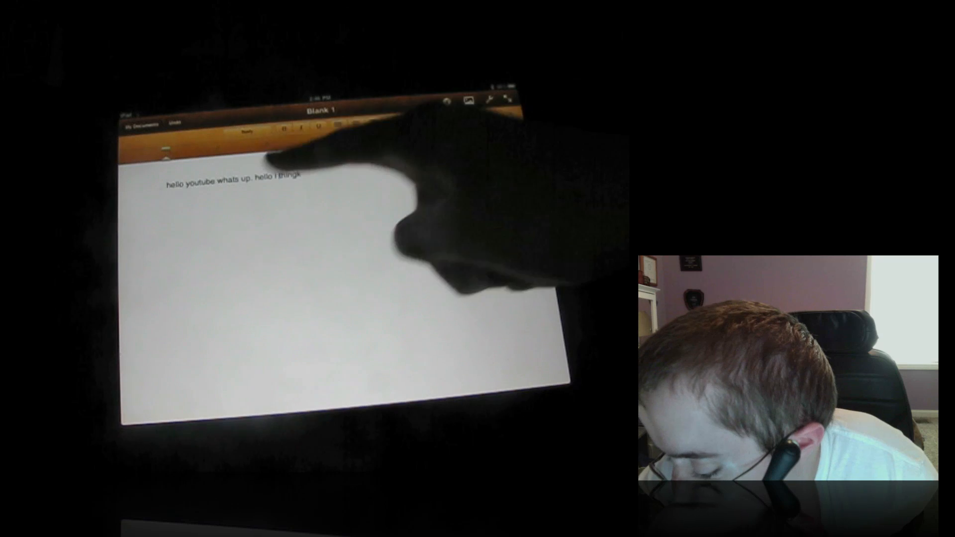
- Trim 'thingk' to 'thing' and append the test letters 'jhjhkghgj' after it
double_click(291, 175)
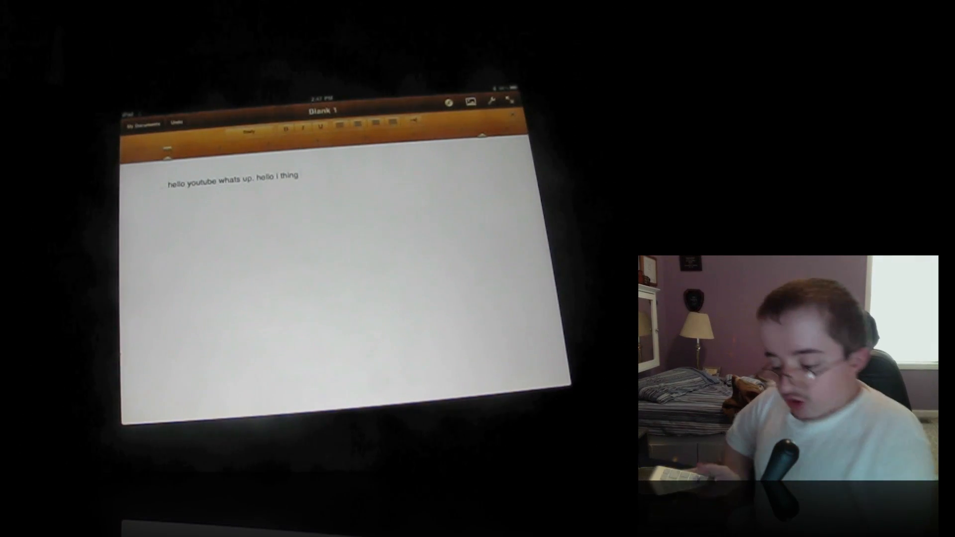
double_click(256, 176)
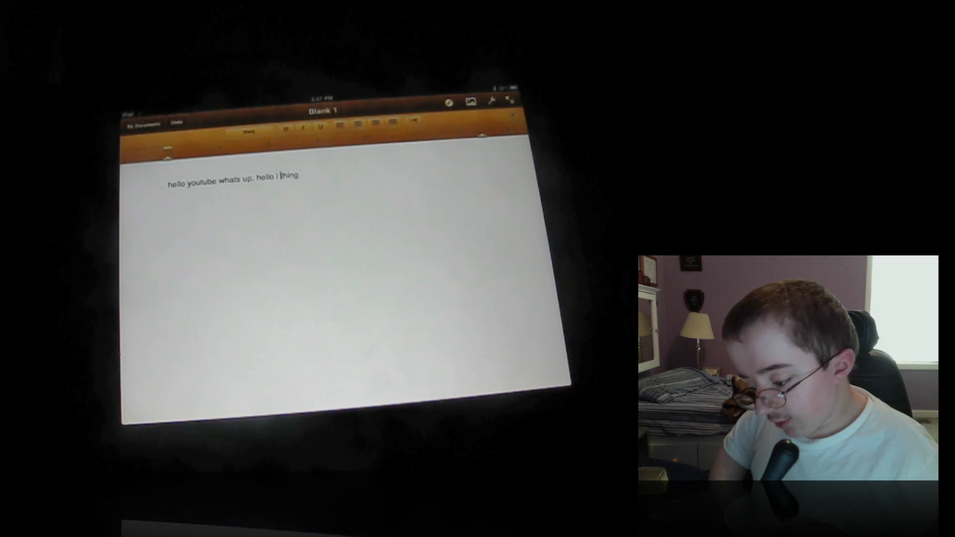
double_click(289, 175)
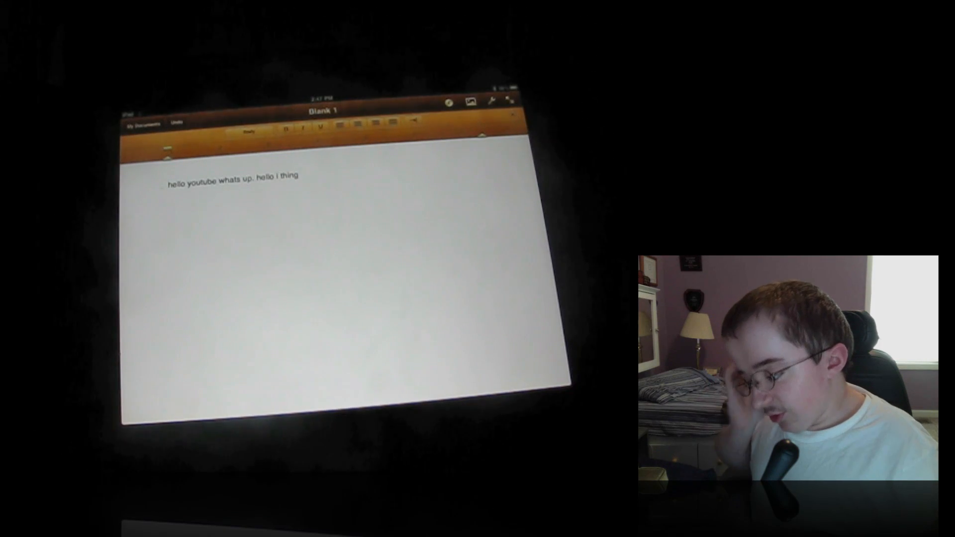
type("jhjhkd")
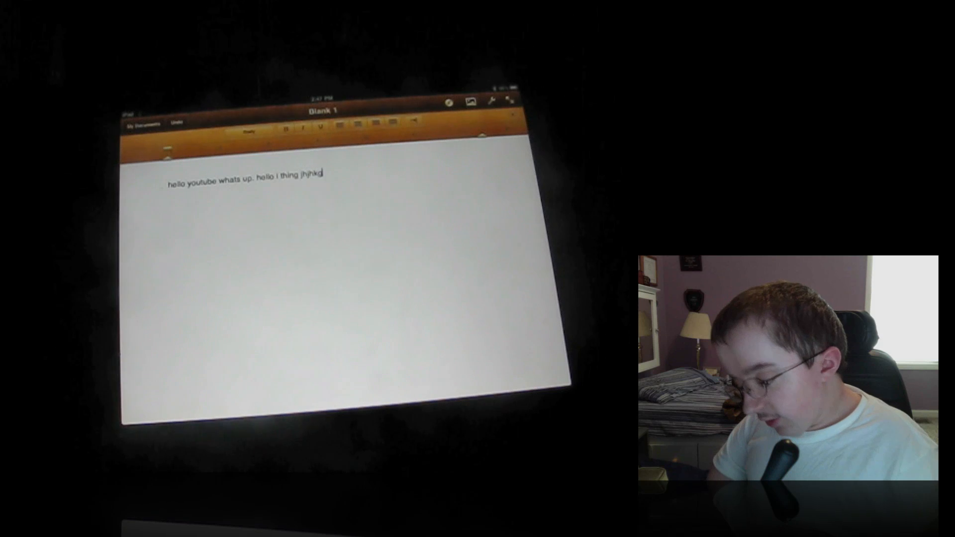
type("hg")
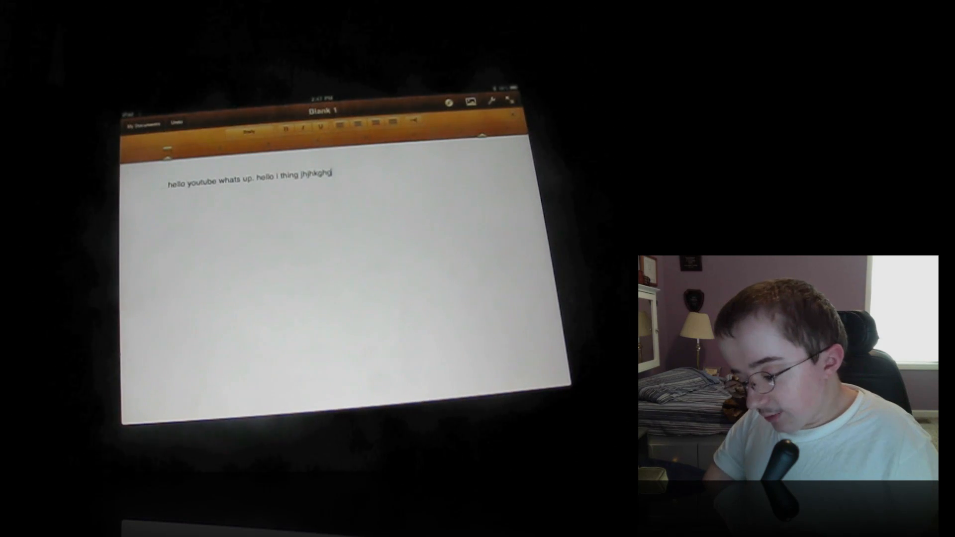
- Clear the page and enter 'See you later yotube you have a great day'
key("backspace")
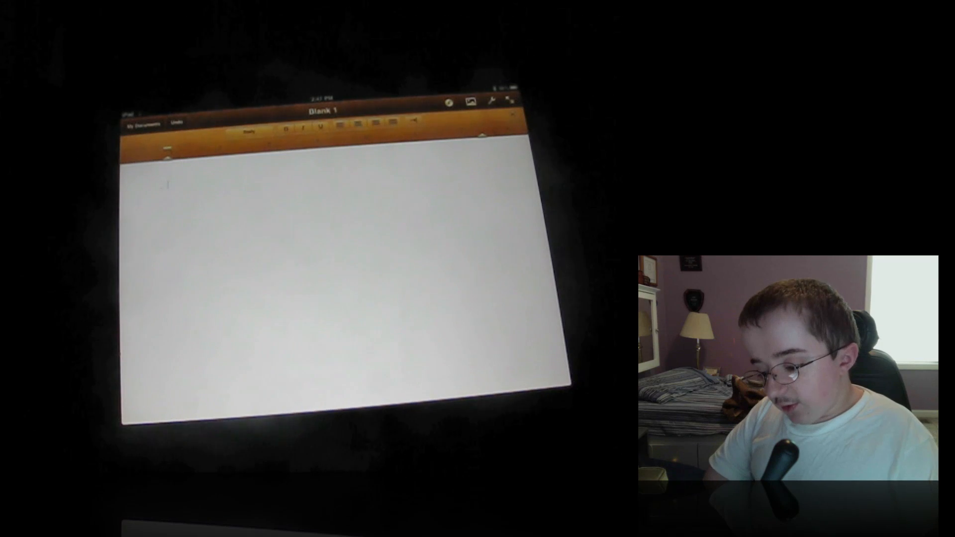
type("See yd")
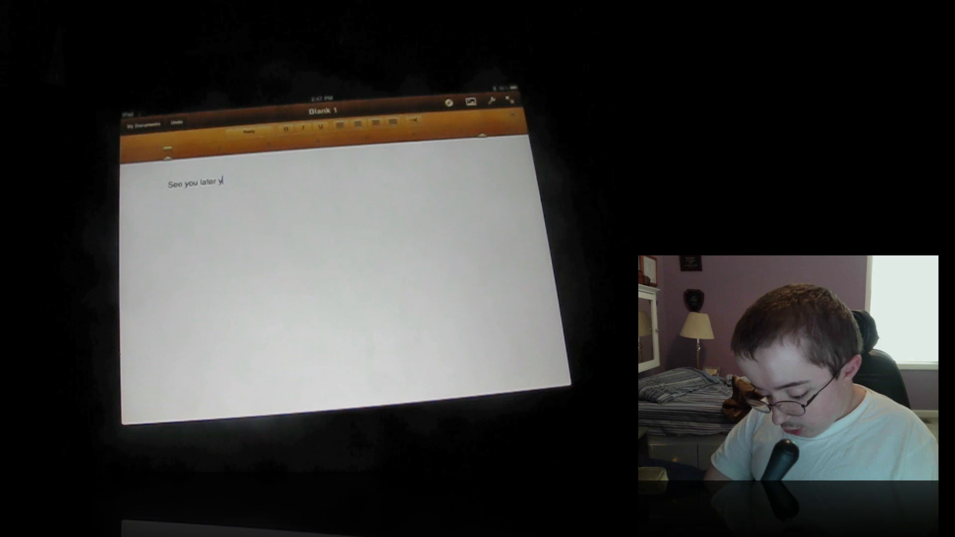
type("outube you")
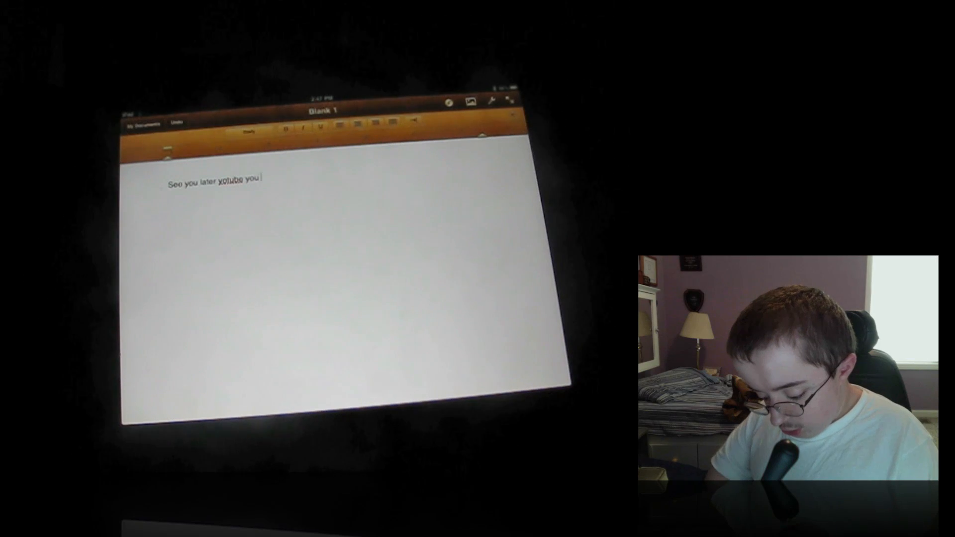
type("have a great")
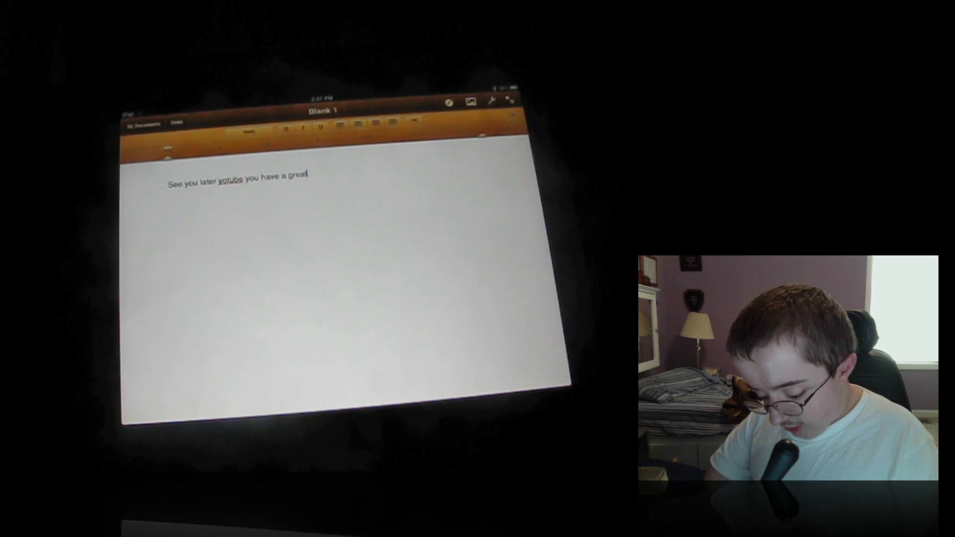
type("day")
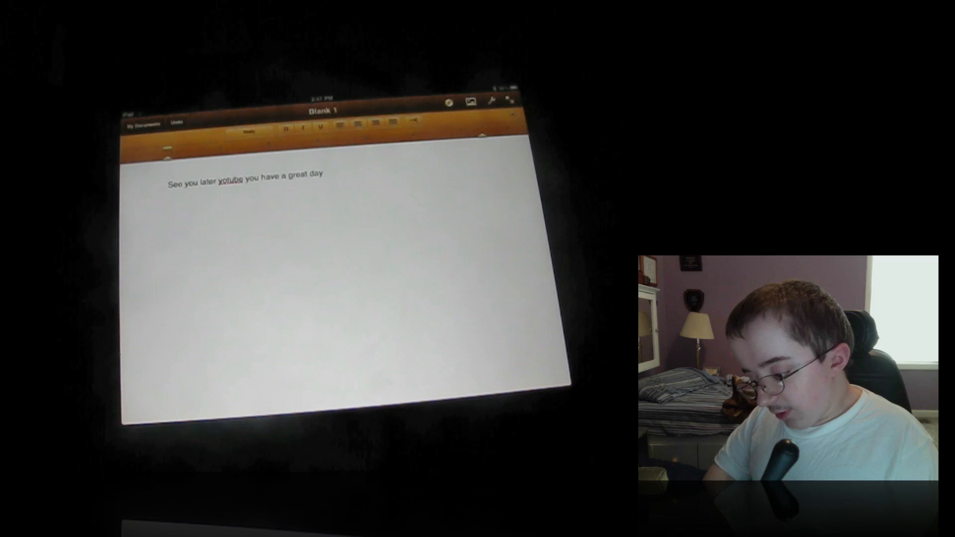